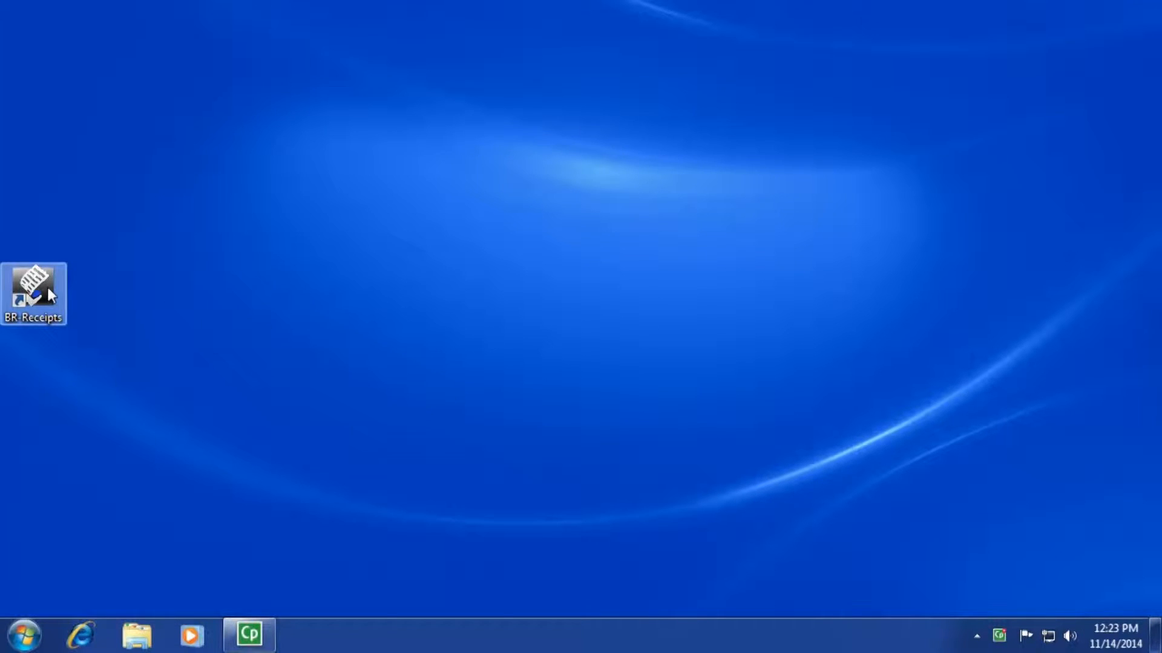
- Launch BR-Receipts from the desktop icon and dismiss the welcome message
double_click(33, 285)
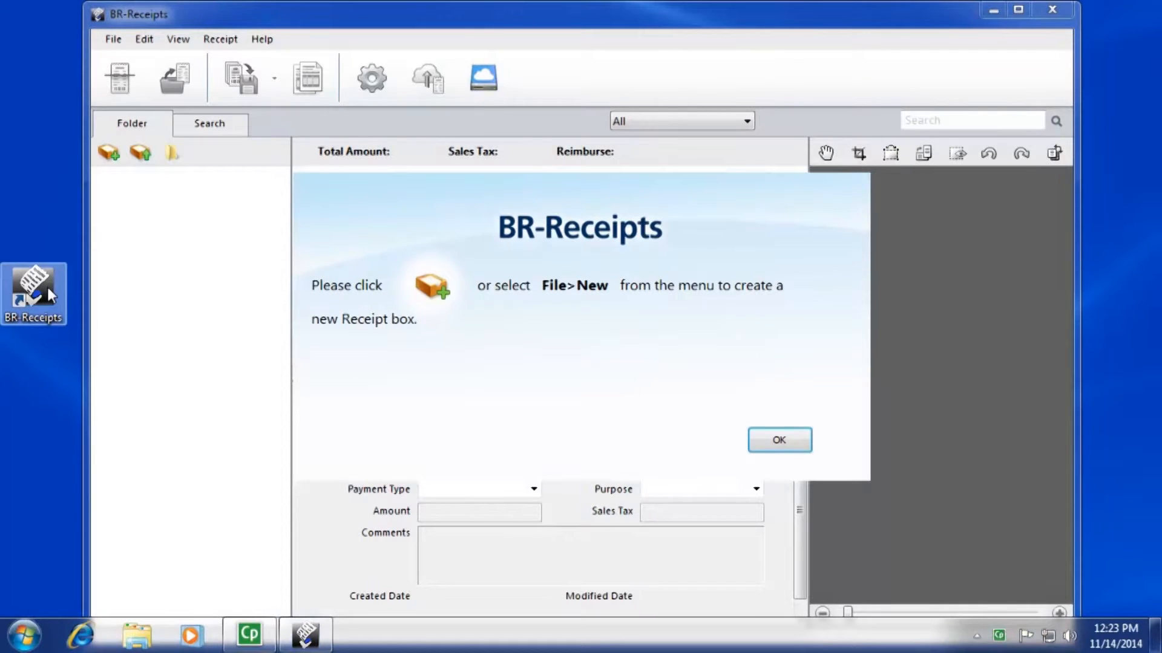
mouse_move(339, 339)
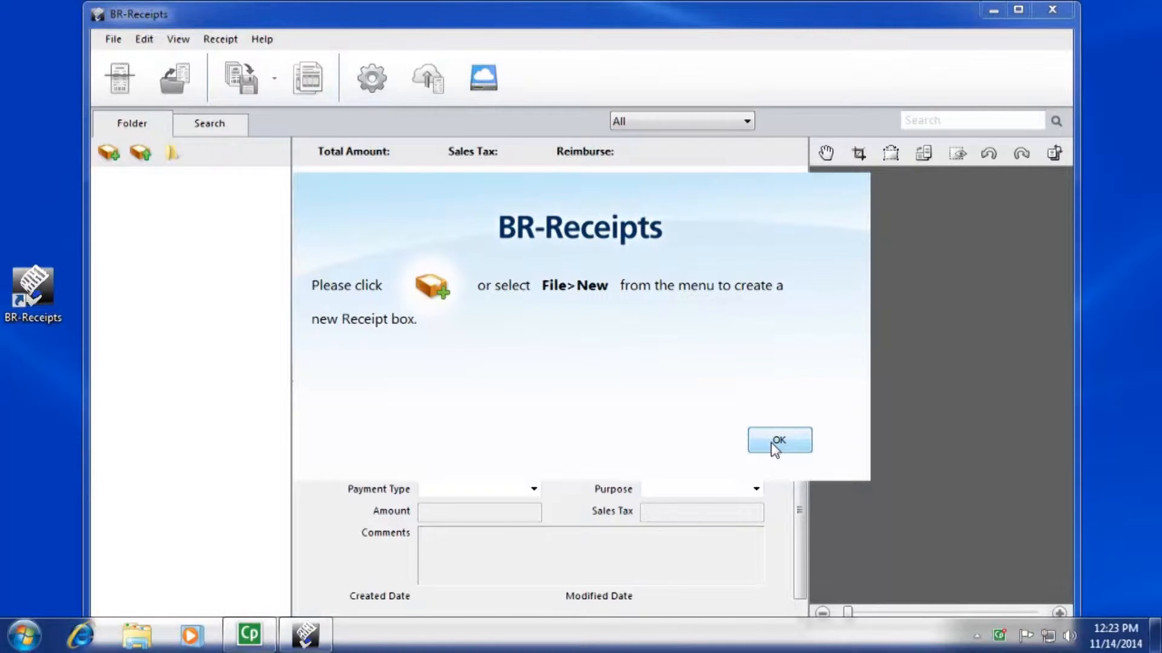
left_click(779, 440)
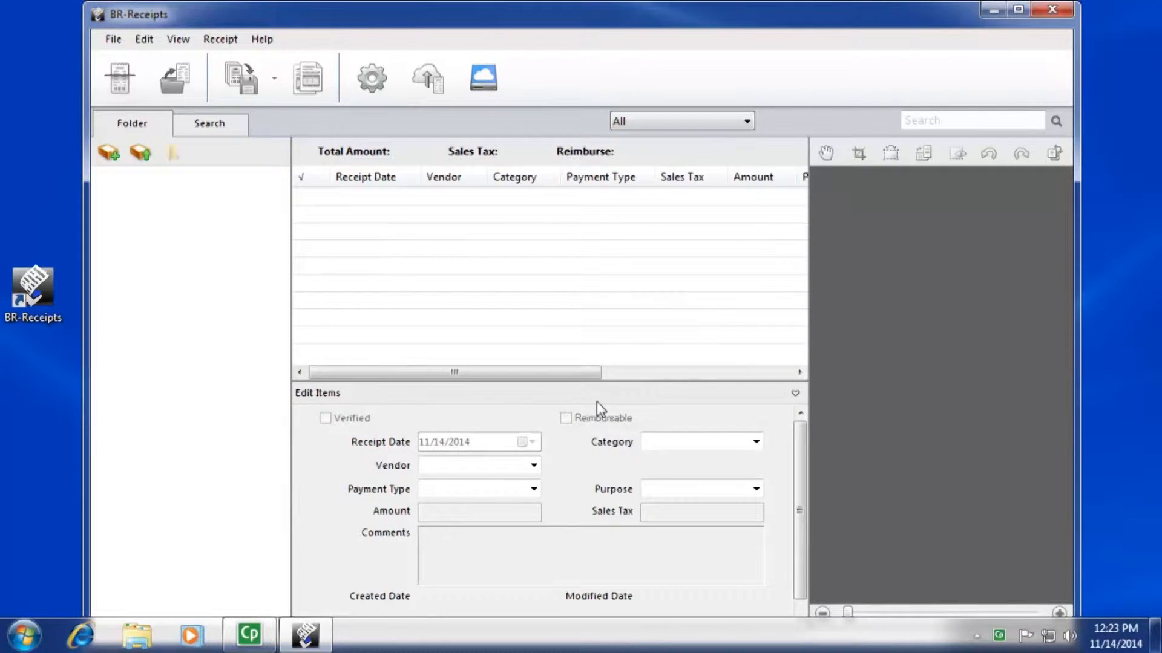
mouse_move(285, 323)
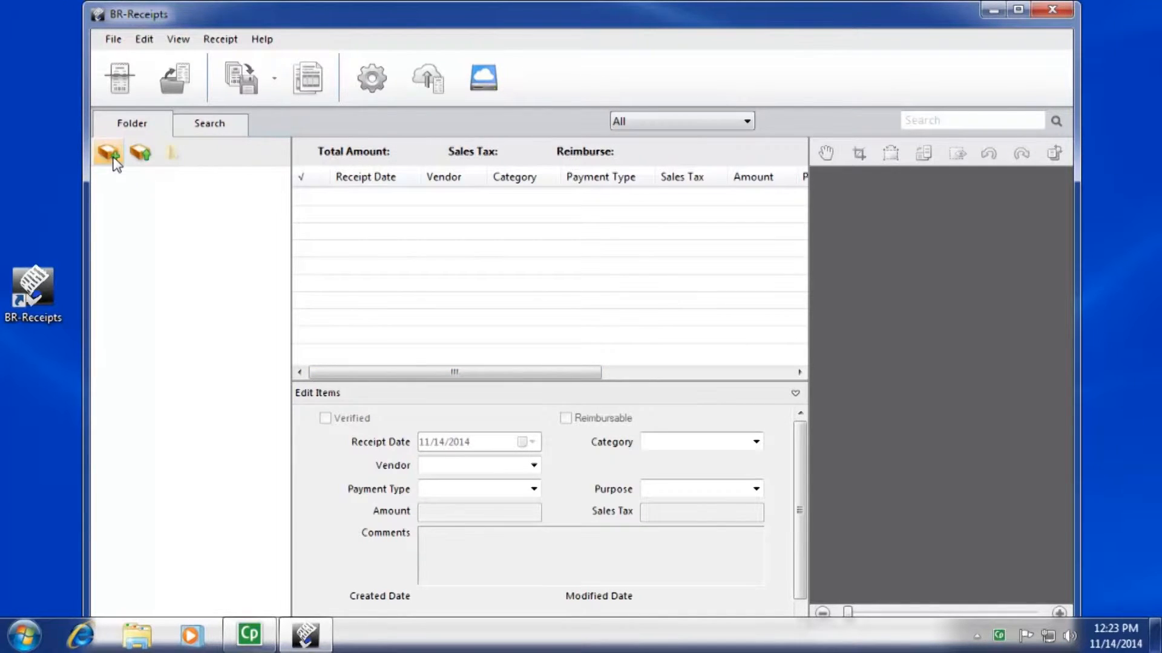
- Create a new receipt box named 'Receipts'
left_click(108, 153)
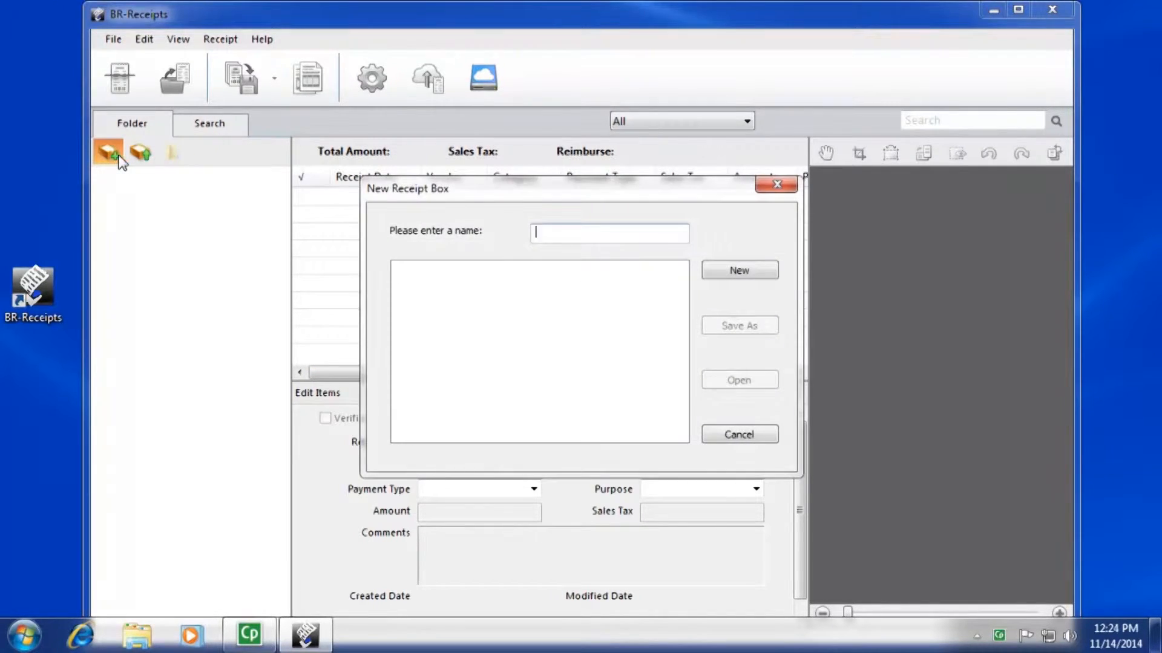
type("R")
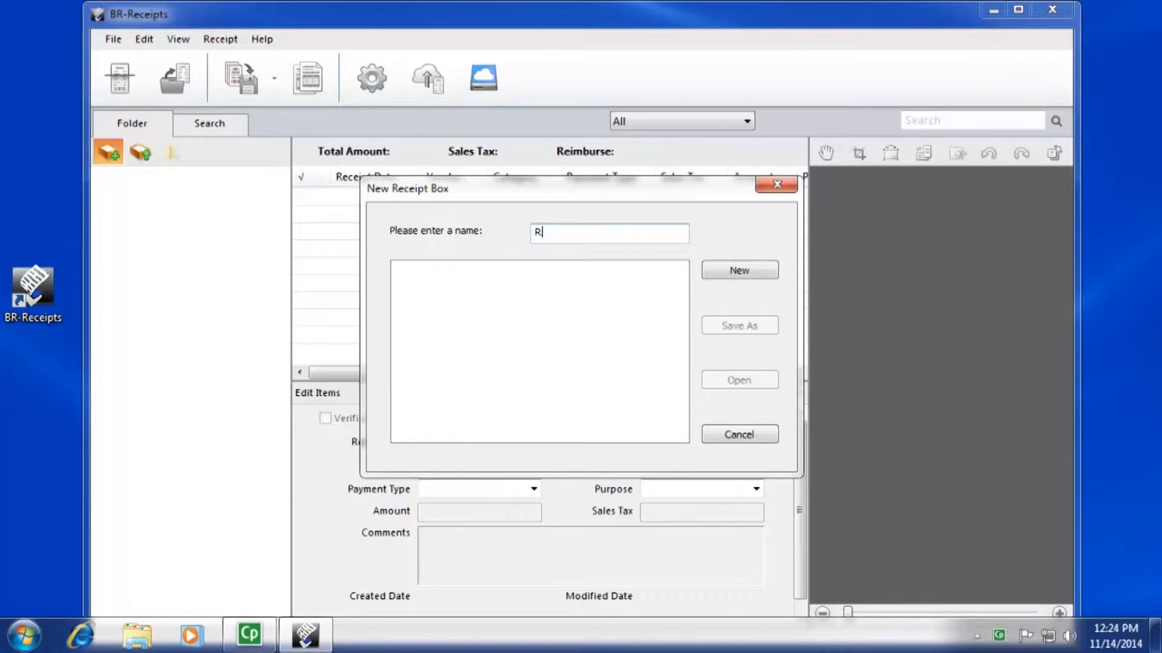
type("eceipts")
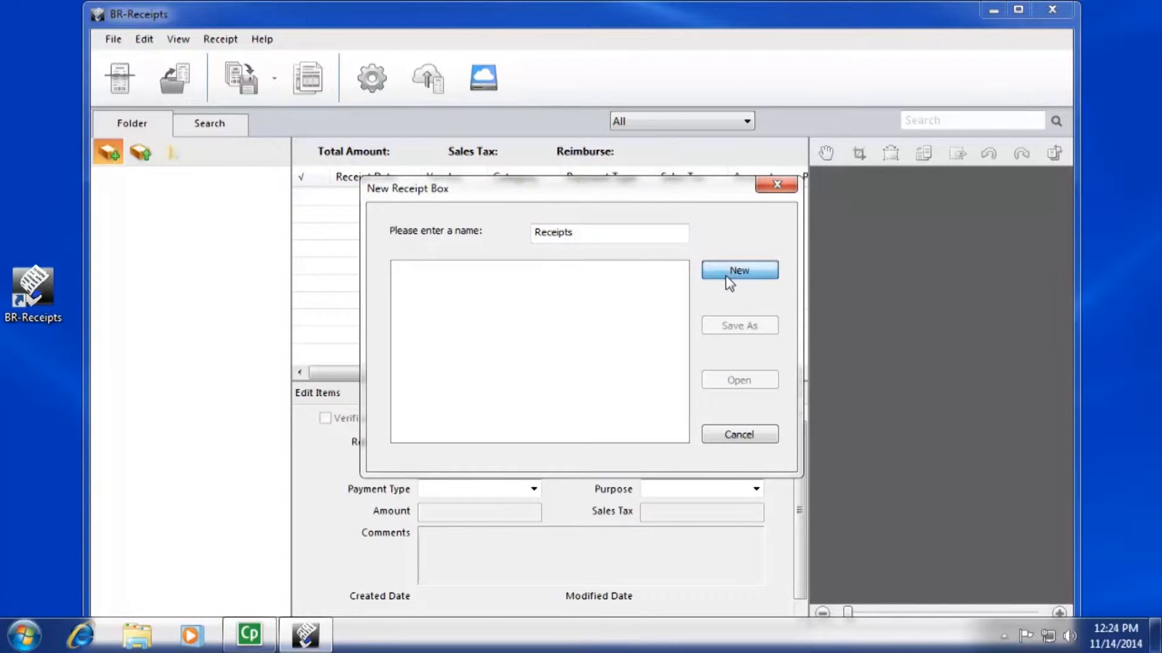
left_click(739, 270)
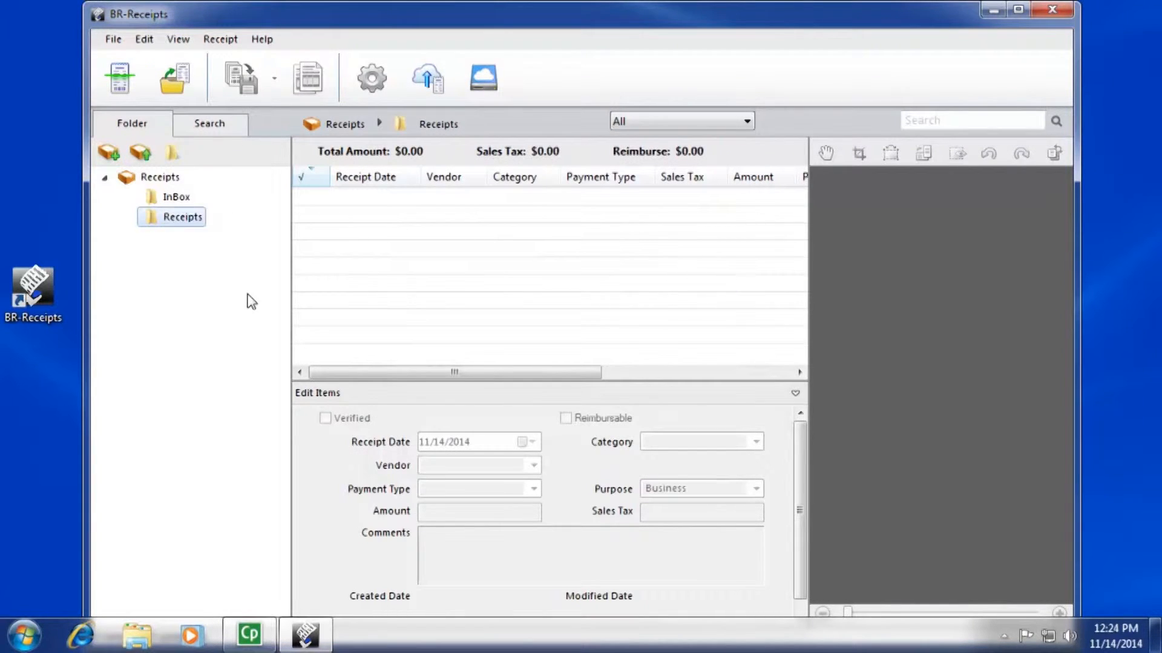
mouse_move(254, 297)
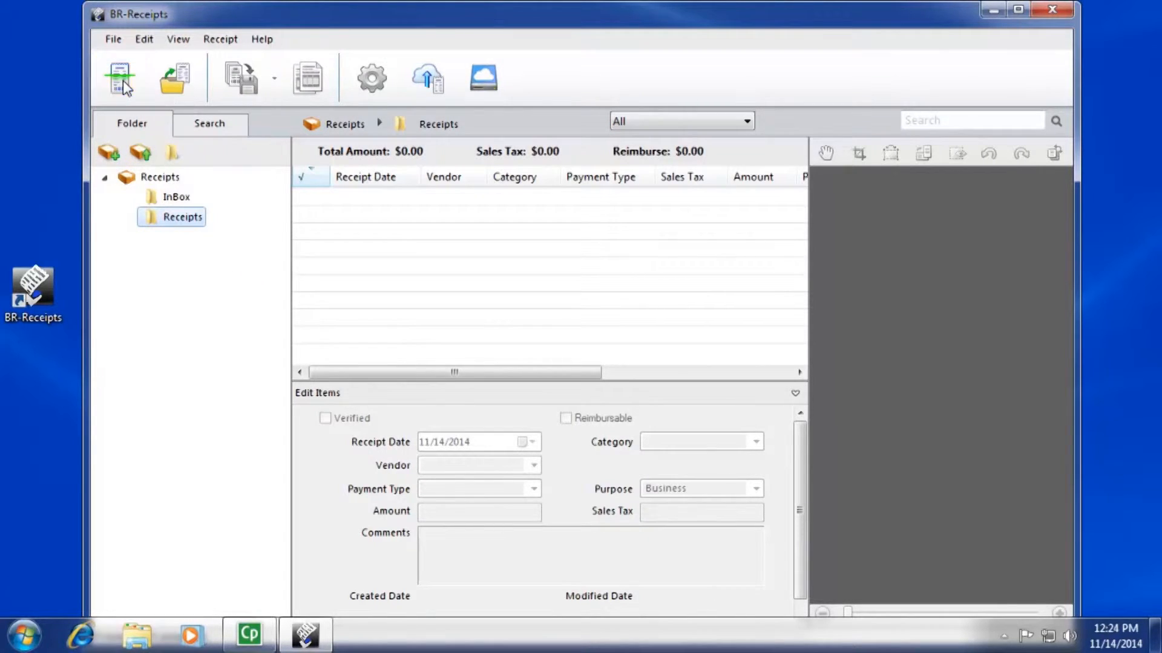
- Scan the PetSmart receipt and scroll the template chooser's vendor list to the new-template option
left_click(120, 77)
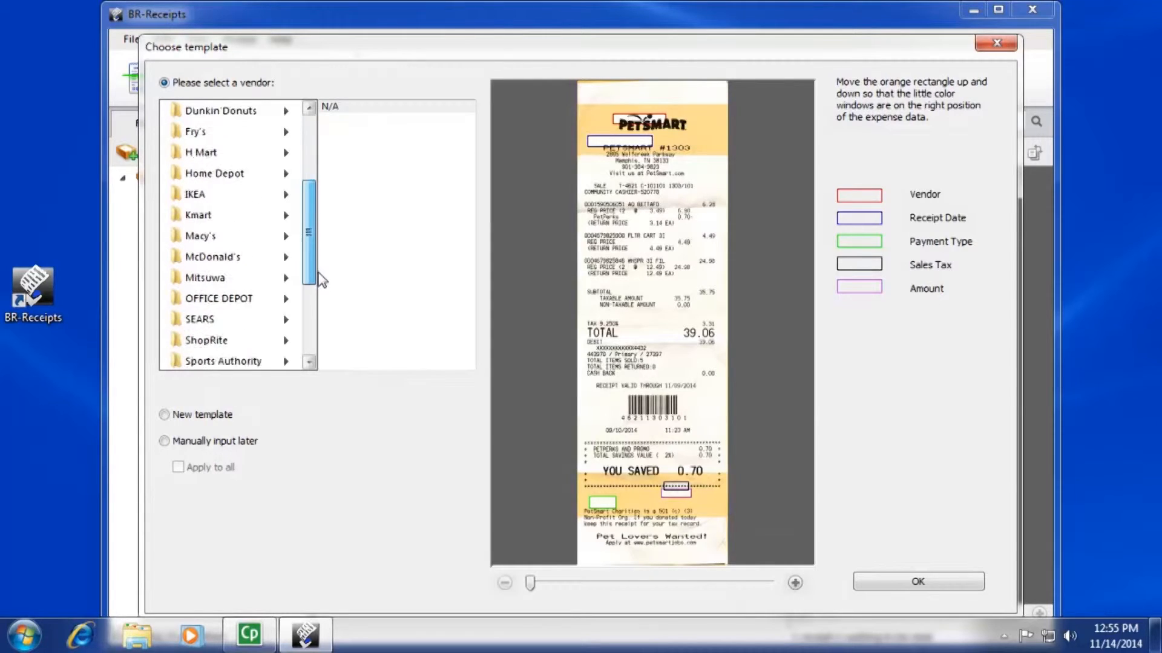
scroll("down", 3)
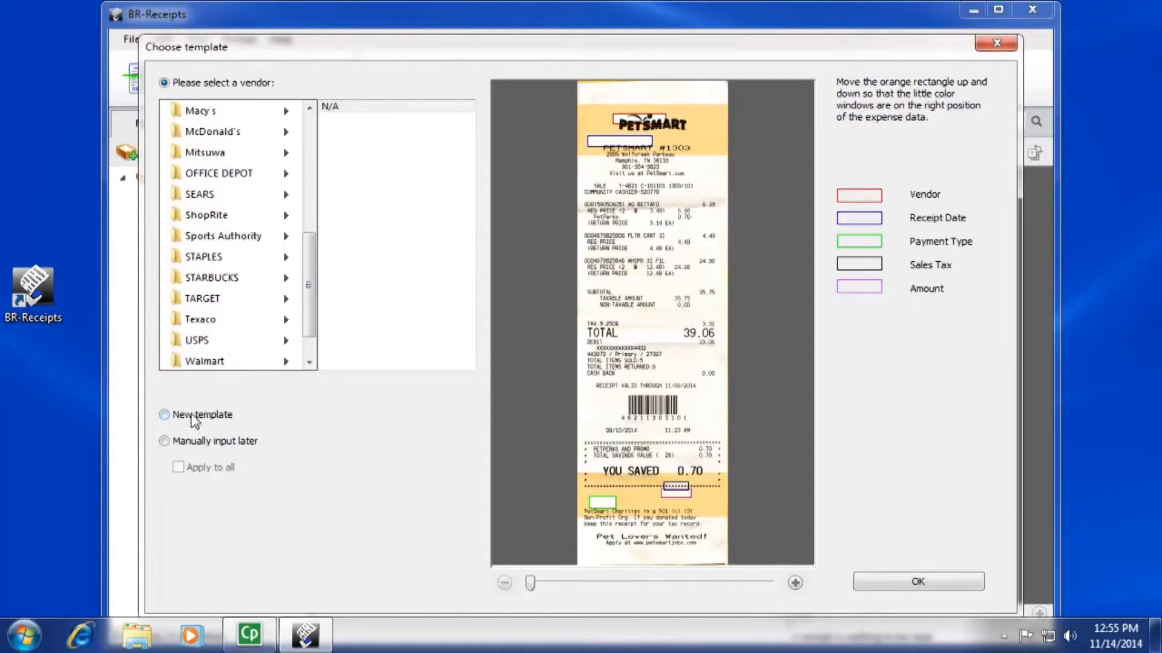
left_click(164, 416)
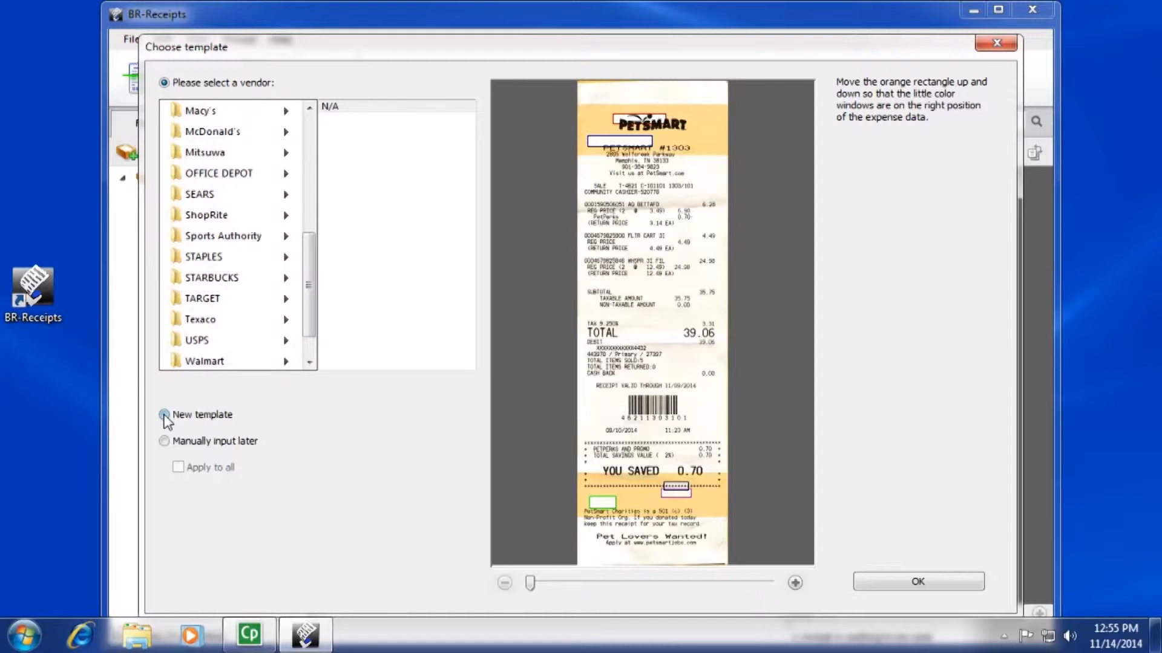
- Start a new template, zoom the preview, and mark the PETSMART store name as a field
left_click(164, 414)
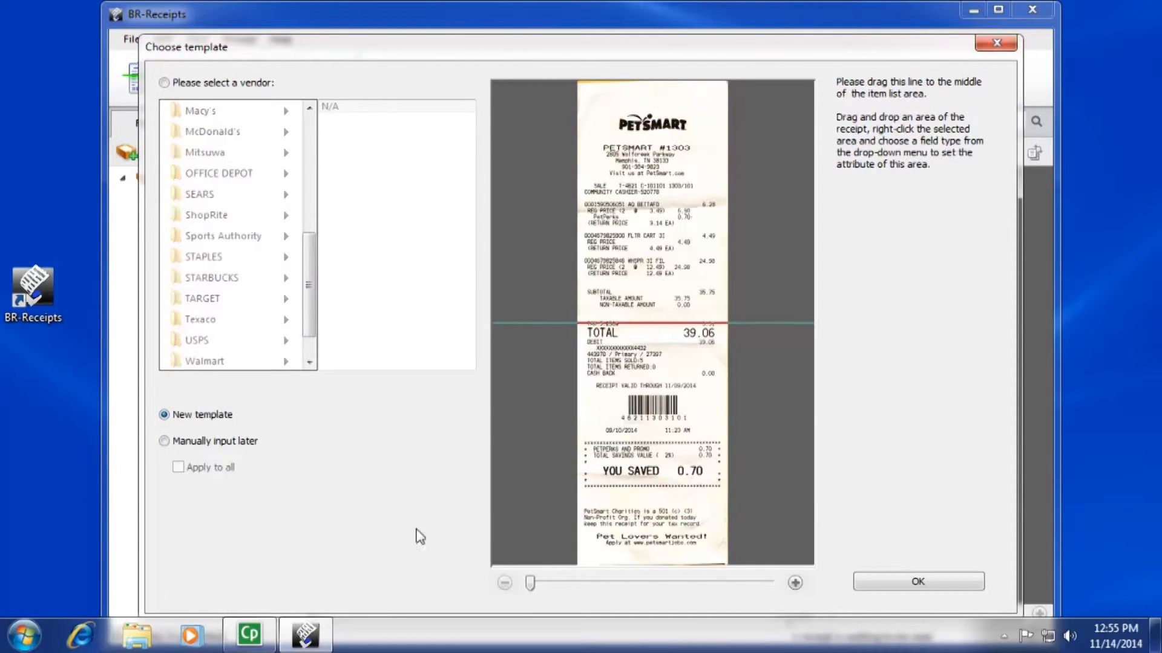
left_click_drag(530, 583, 555, 583)
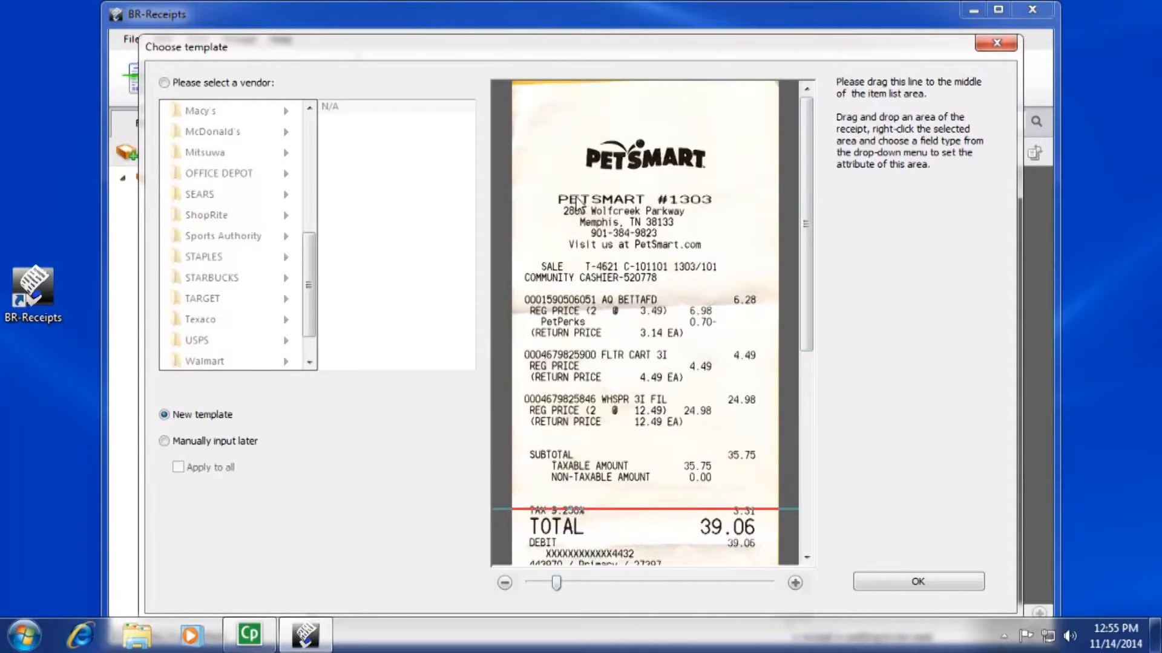
left_click_drag(554, 191, 641, 208)
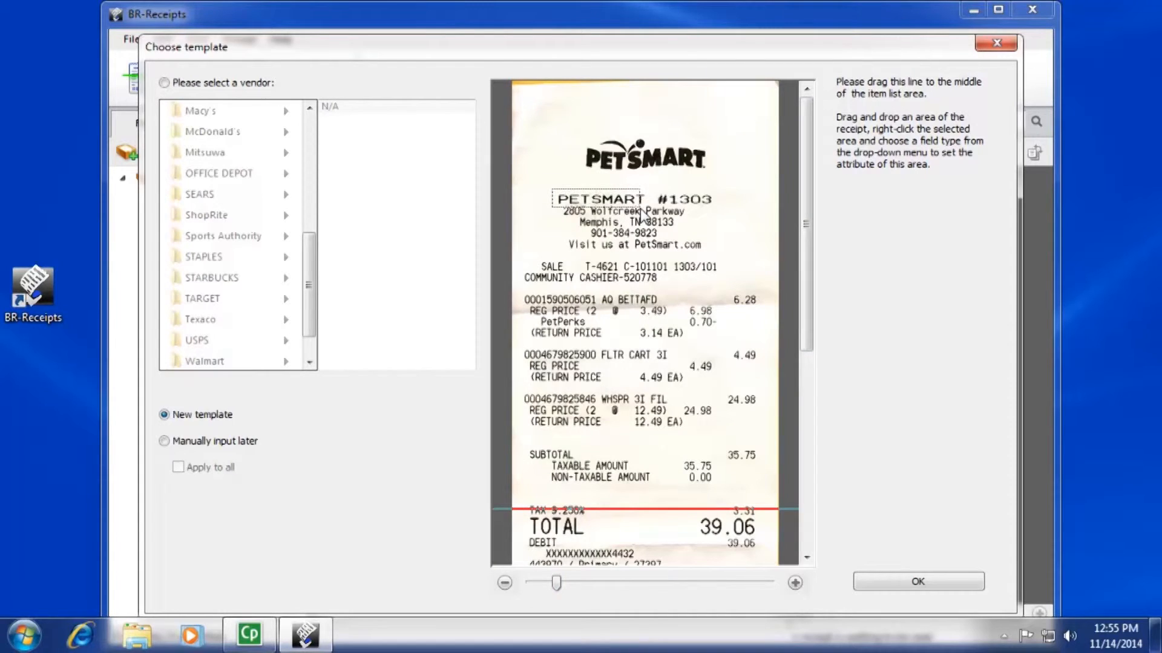
right_click(599, 199)
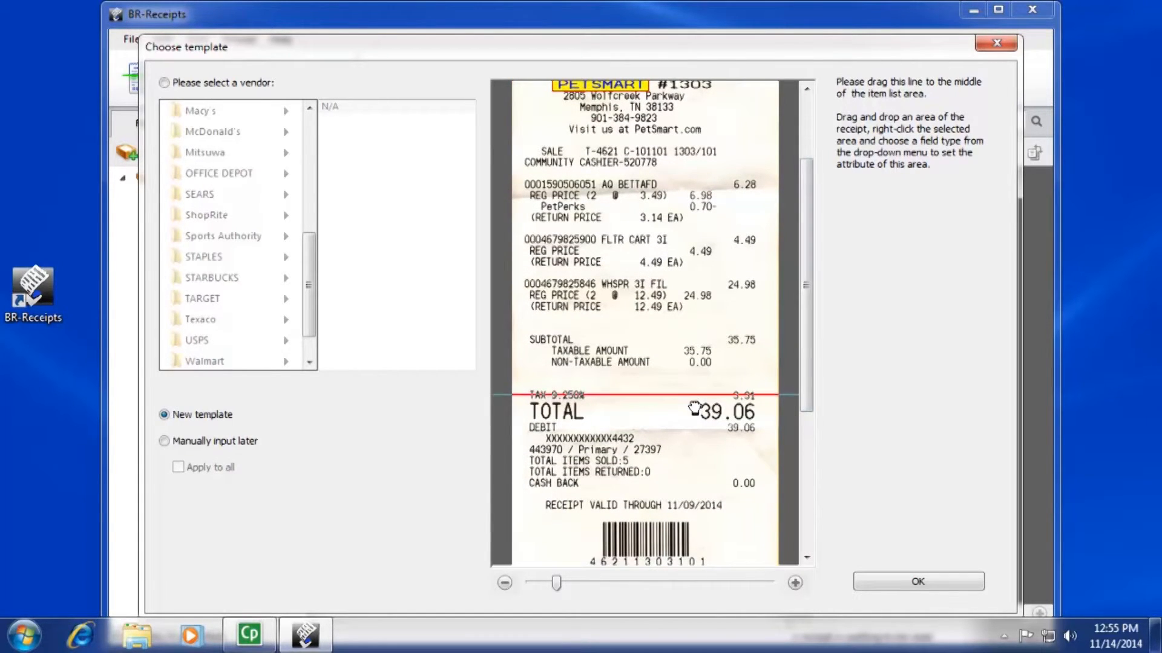
- Move the divider below TOTAL and mark the 39.06 total as a field
left_click_drag(693, 390, 693, 428)
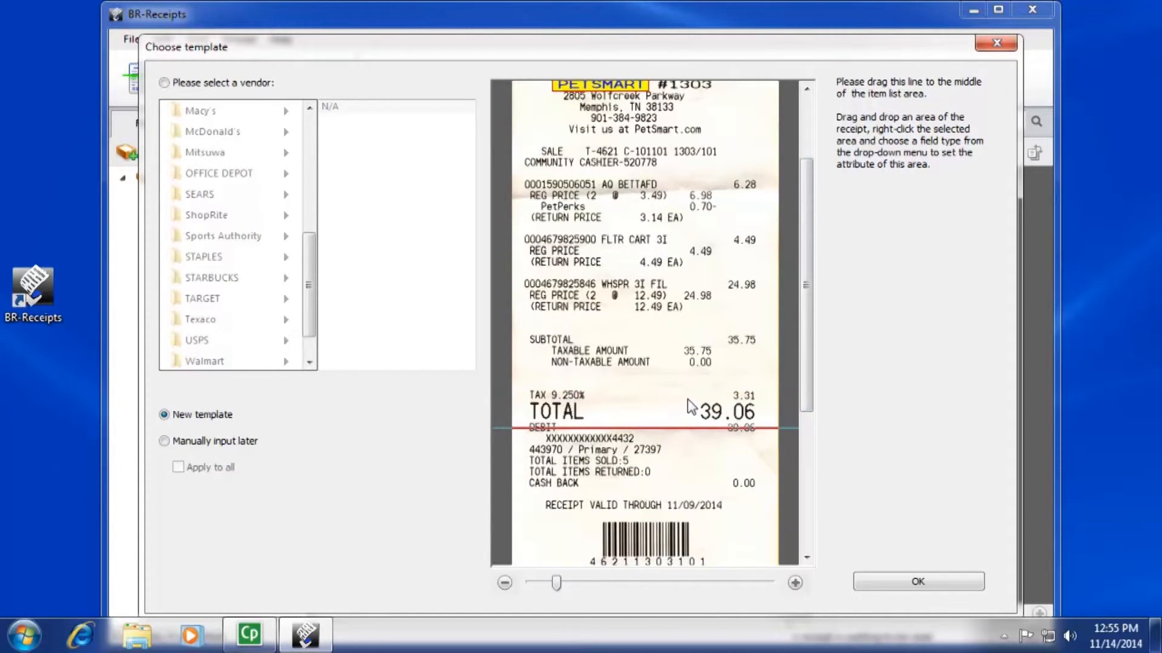
left_click_drag(689, 399, 761, 426)
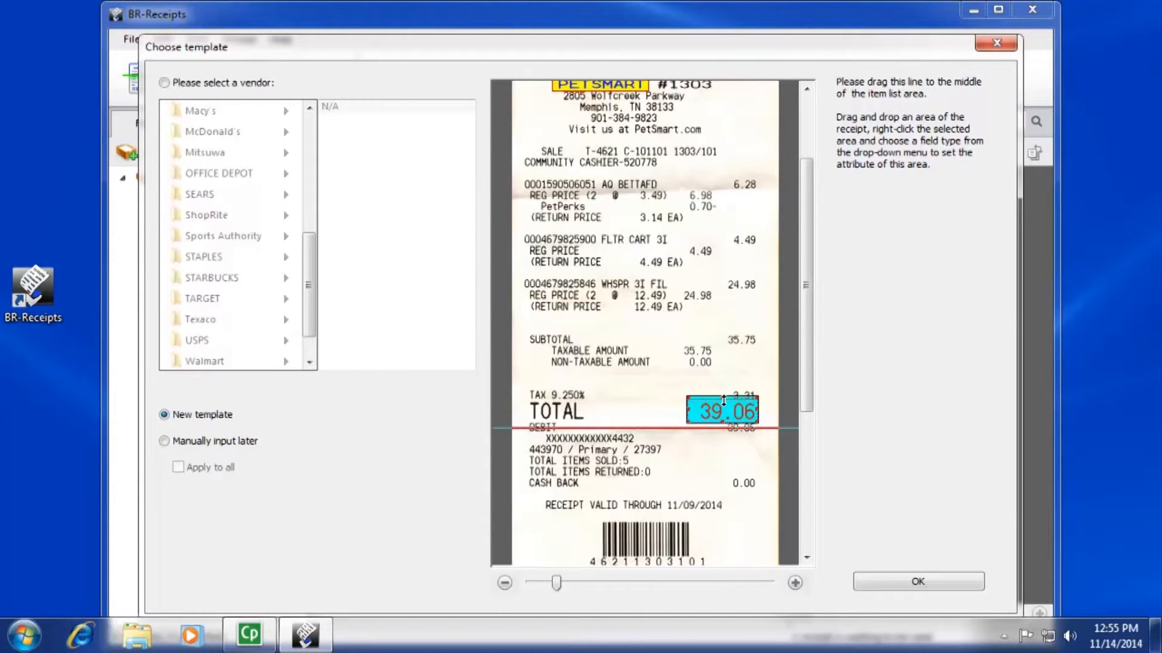
scroll("down", 3)
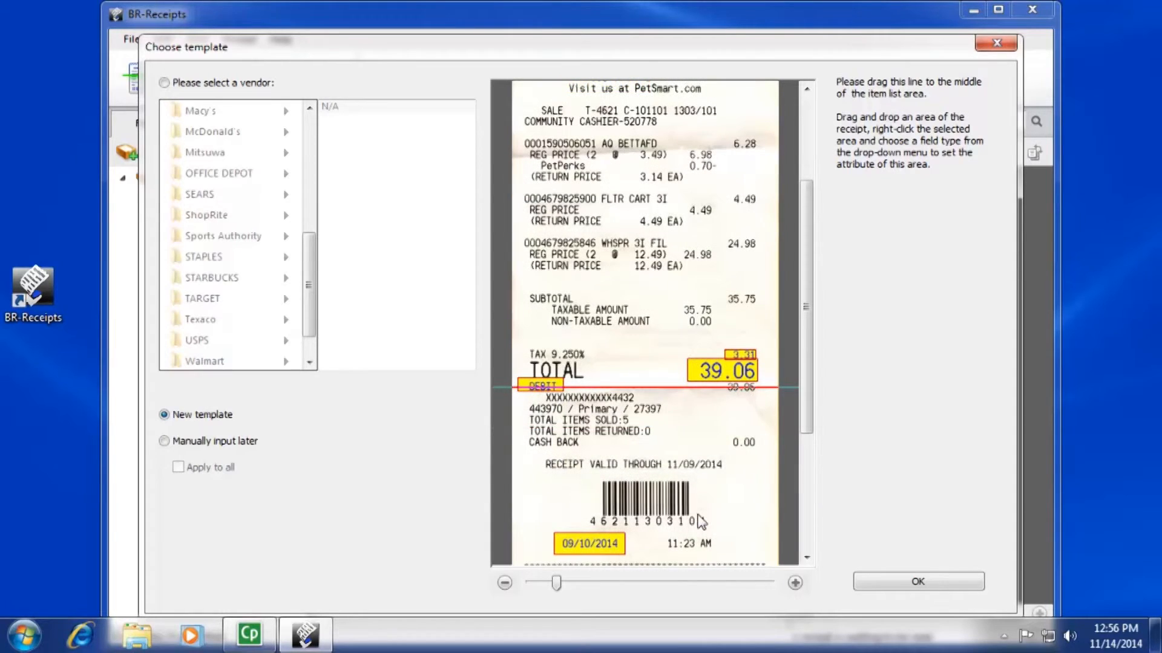
- Finish the template and enter 'Pet Smart' as the vendor name
left_click(918, 581)
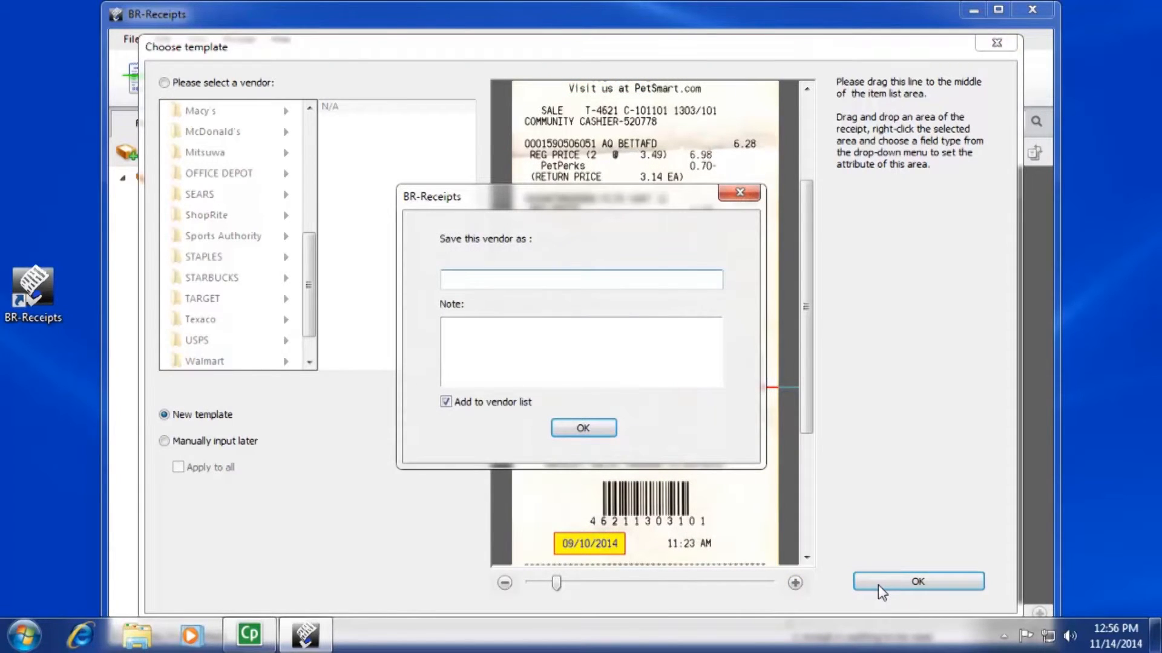
type("Pet Sma")
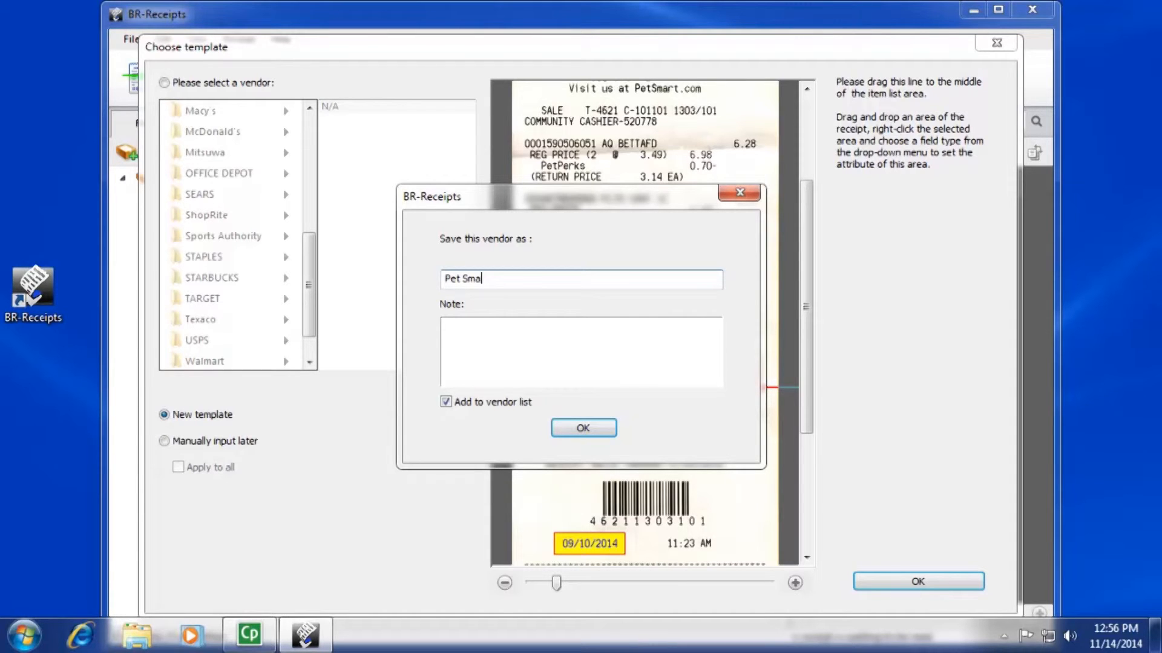
type("rt")
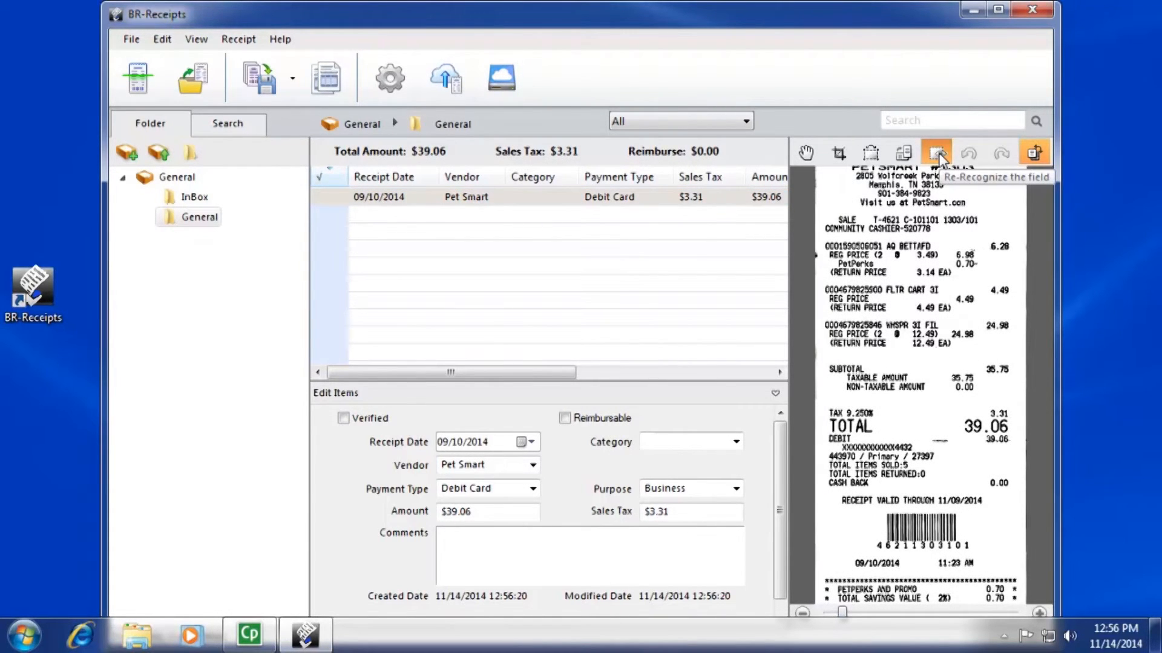
mouse_move(954, 422)
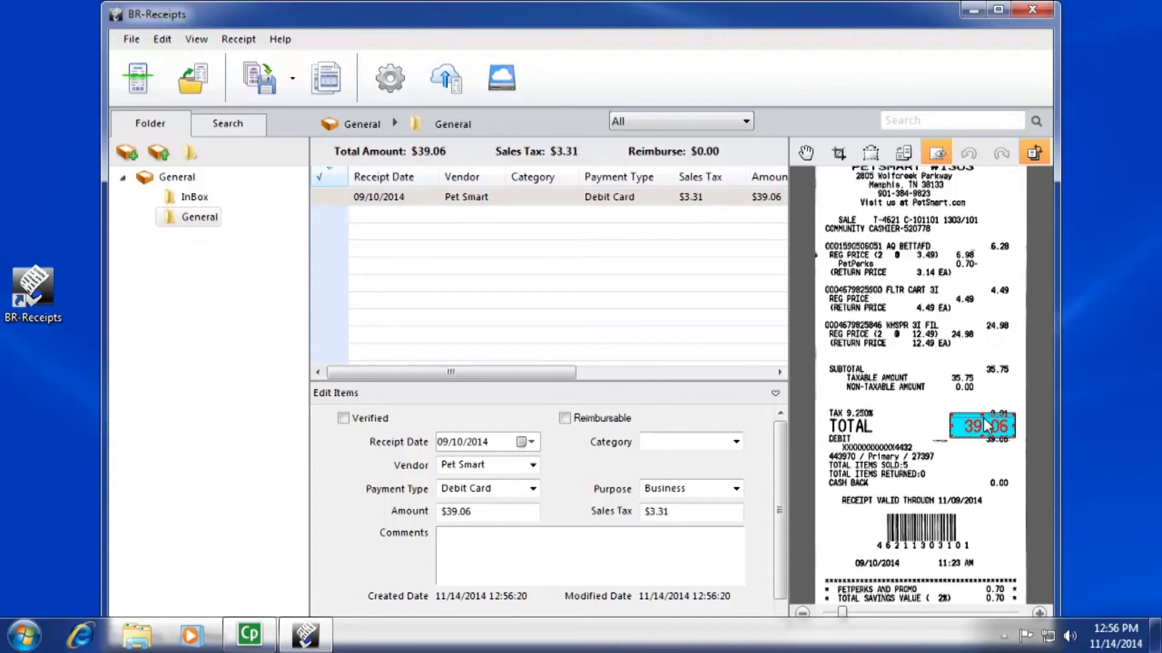
- Right-click the 39.06 total on the receipt image to assign its field type
right_click(981, 426)
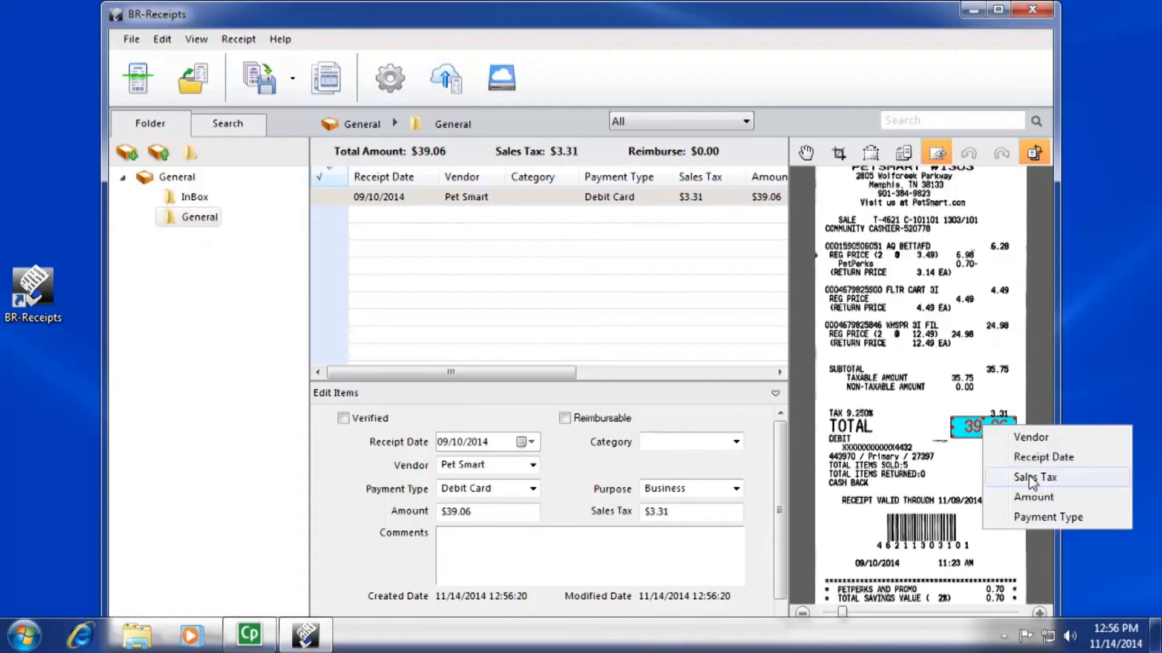